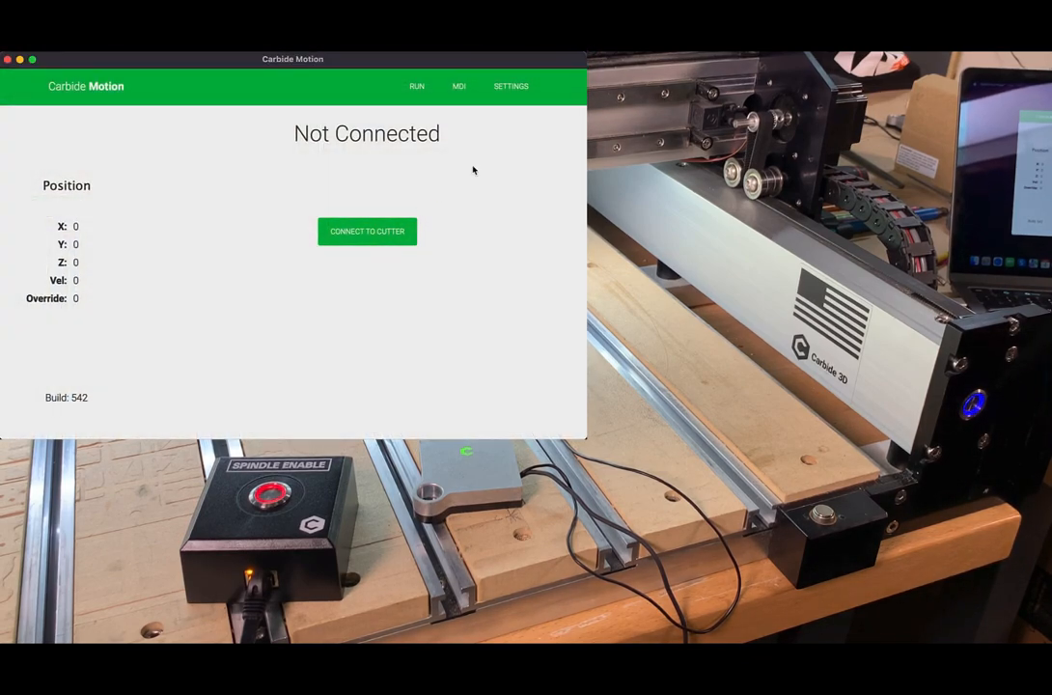
Step: Connect Carbide Motion to the Shapeoko cutter to reach the Job Info screen
left_click(367, 231)
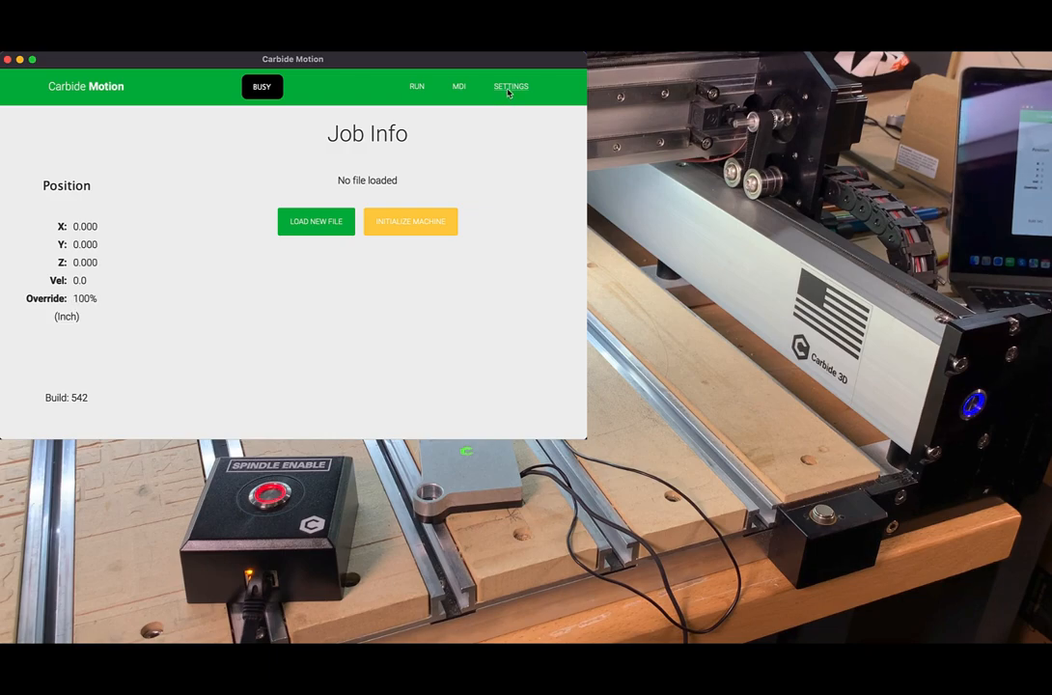
Step: Show the Machine settings page with Shapeoko travel dimensions, GRBL 1.1f and active input pins
left_click(509, 86)
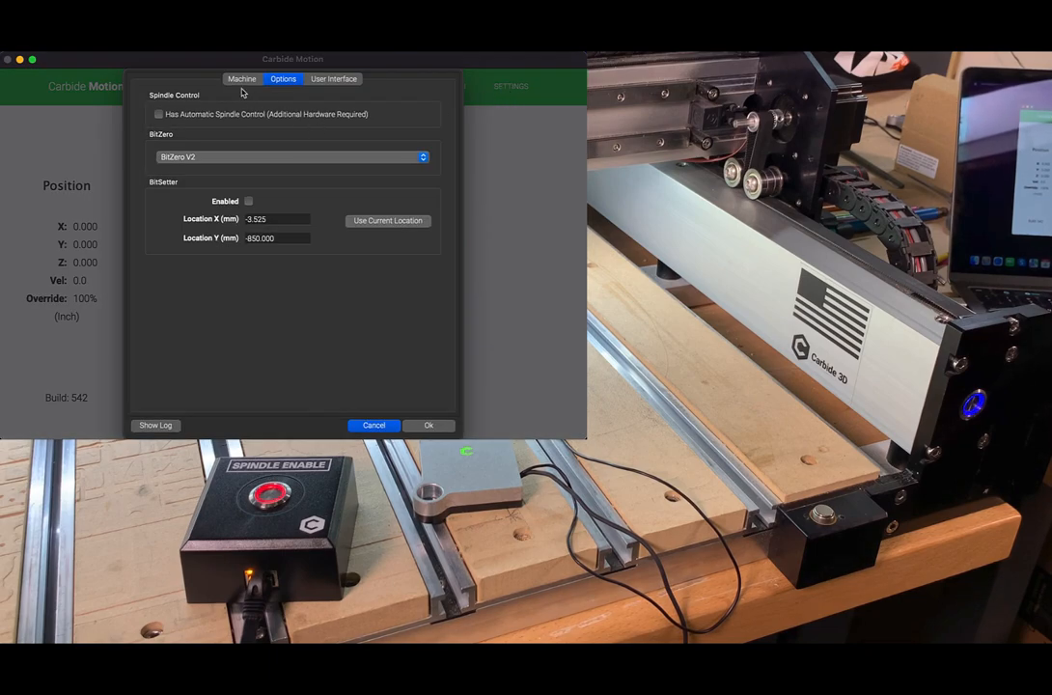
left_click(242, 78)
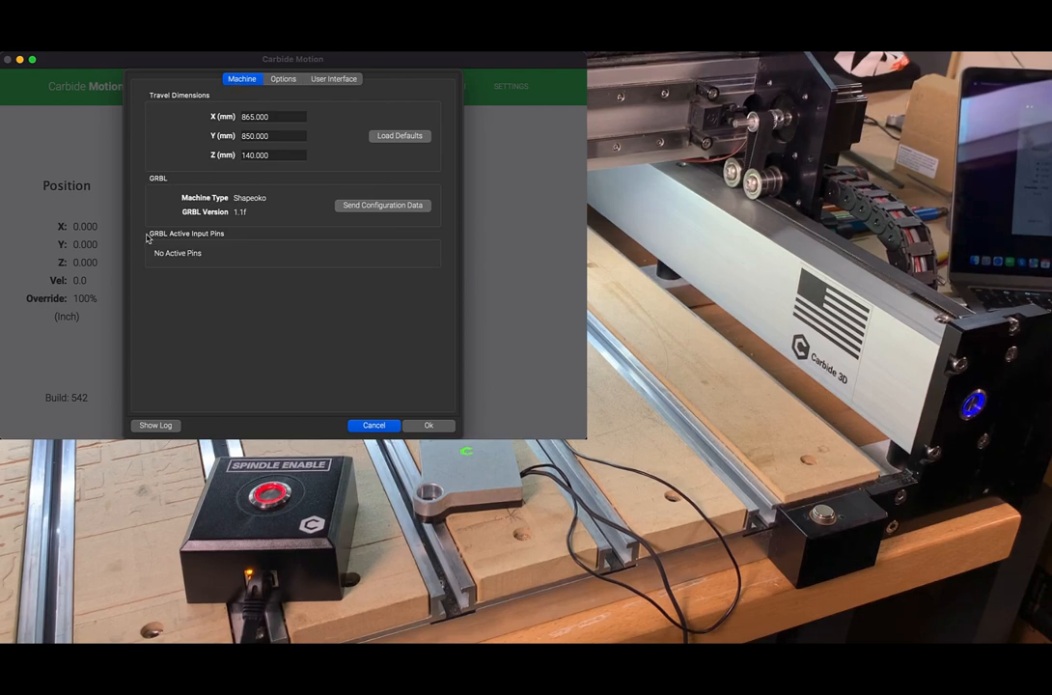
mouse_move(216, 283)
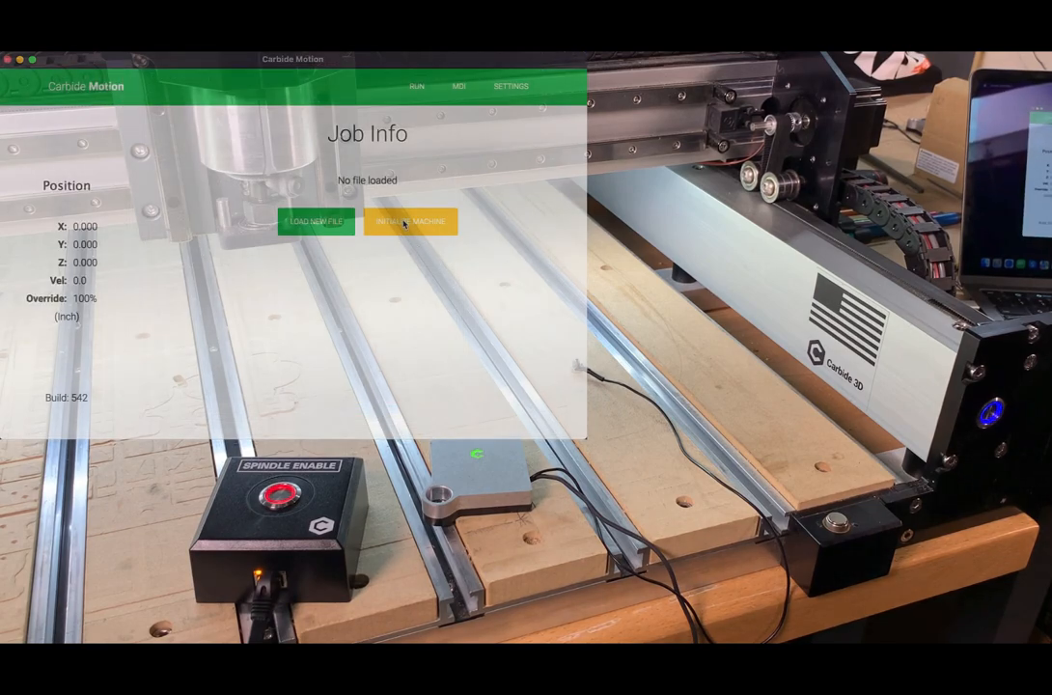
Step: Run Initialize Machine so the Shapeoko homes and becomes ready for a job
left_click(410, 221)
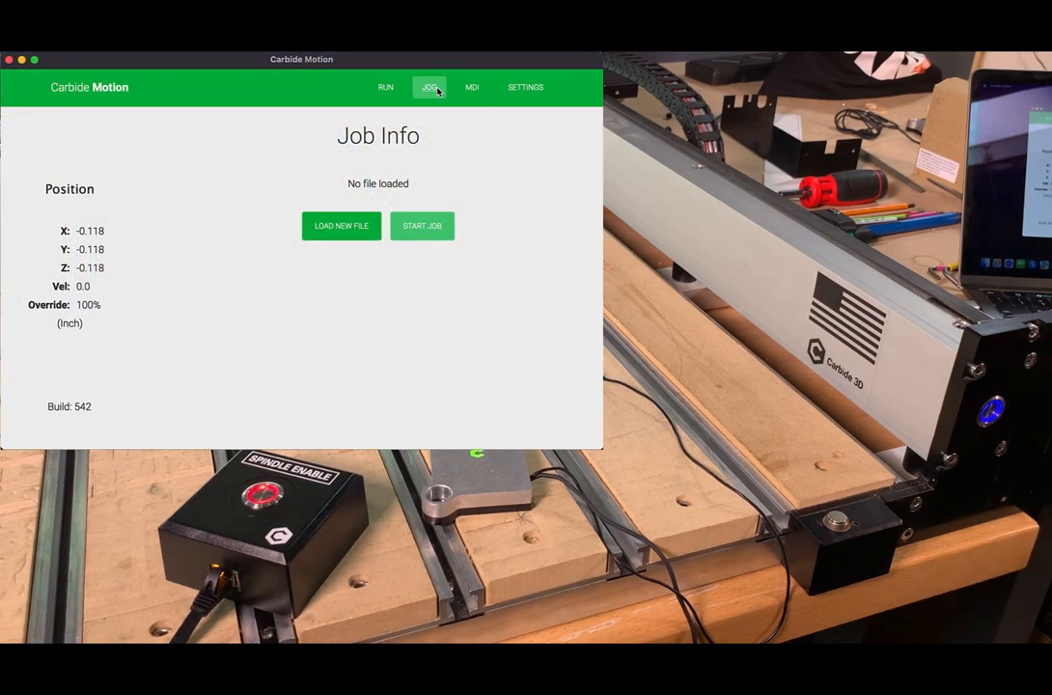
Step: On the Jog / Position page, turn the spindle on and resume past the spindle-change prompt
left_click(429, 87)
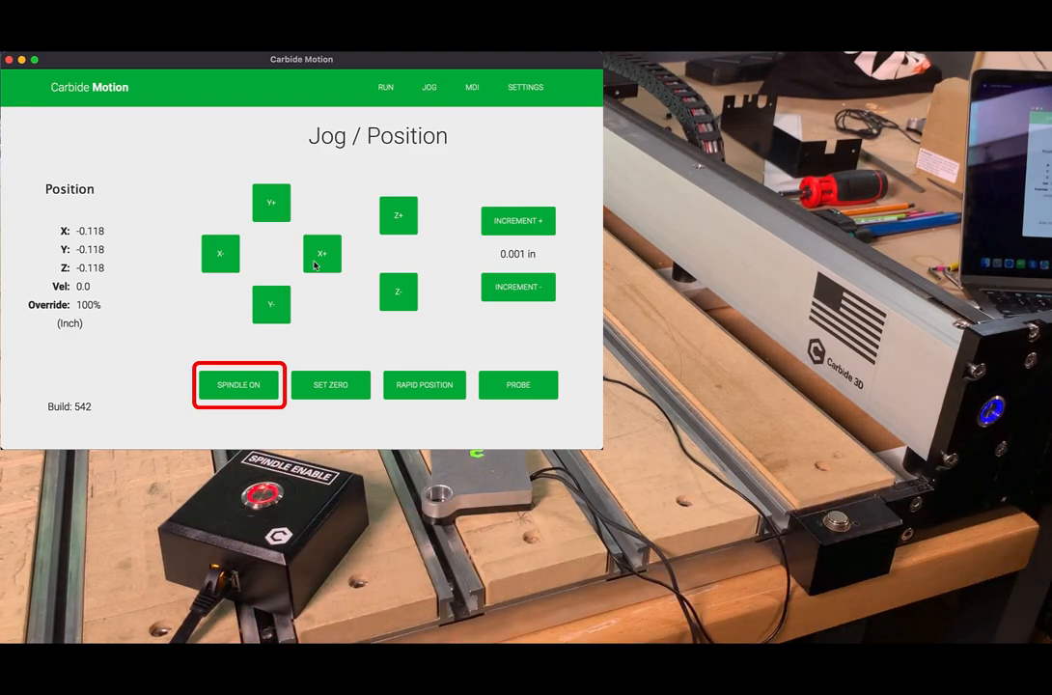
left_click(239, 384)
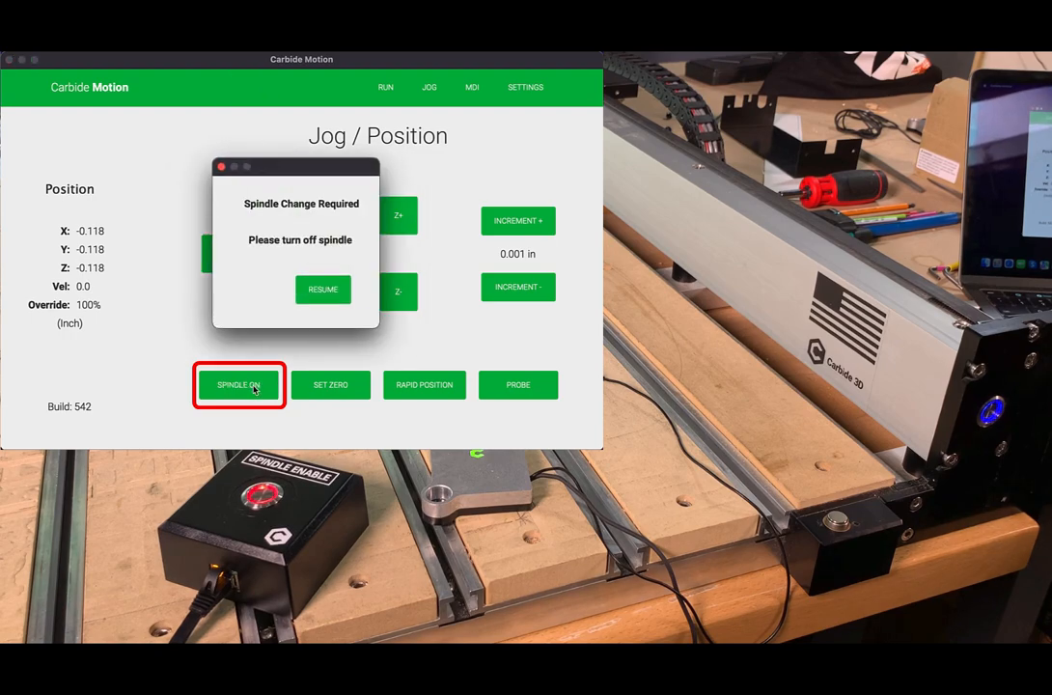
left_click(323, 290)
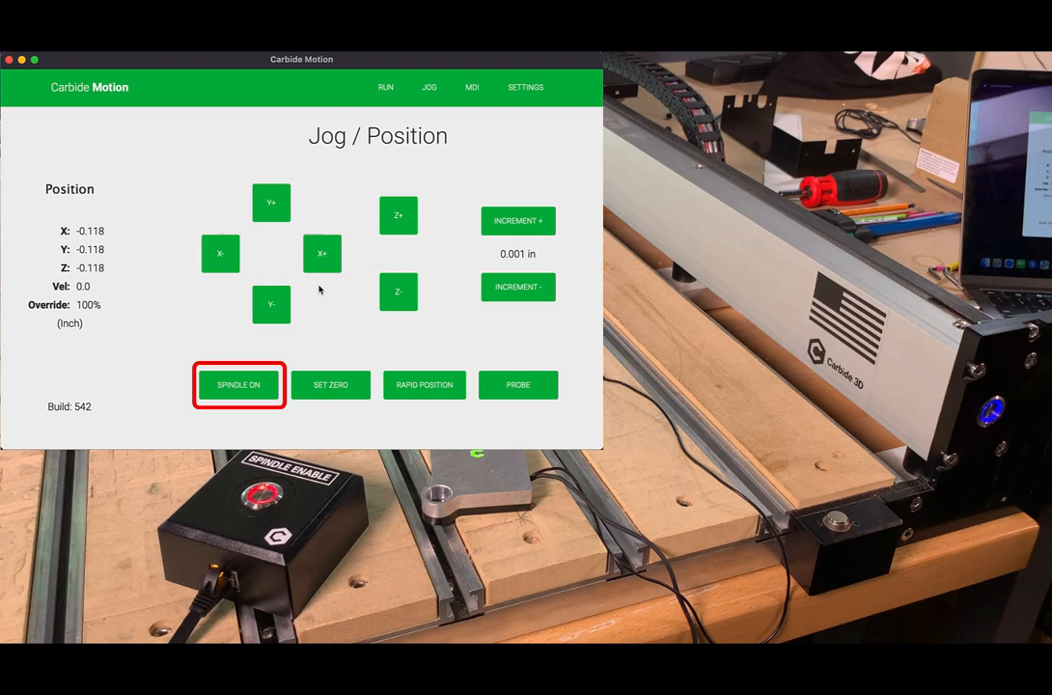
mouse_move(258, 350)
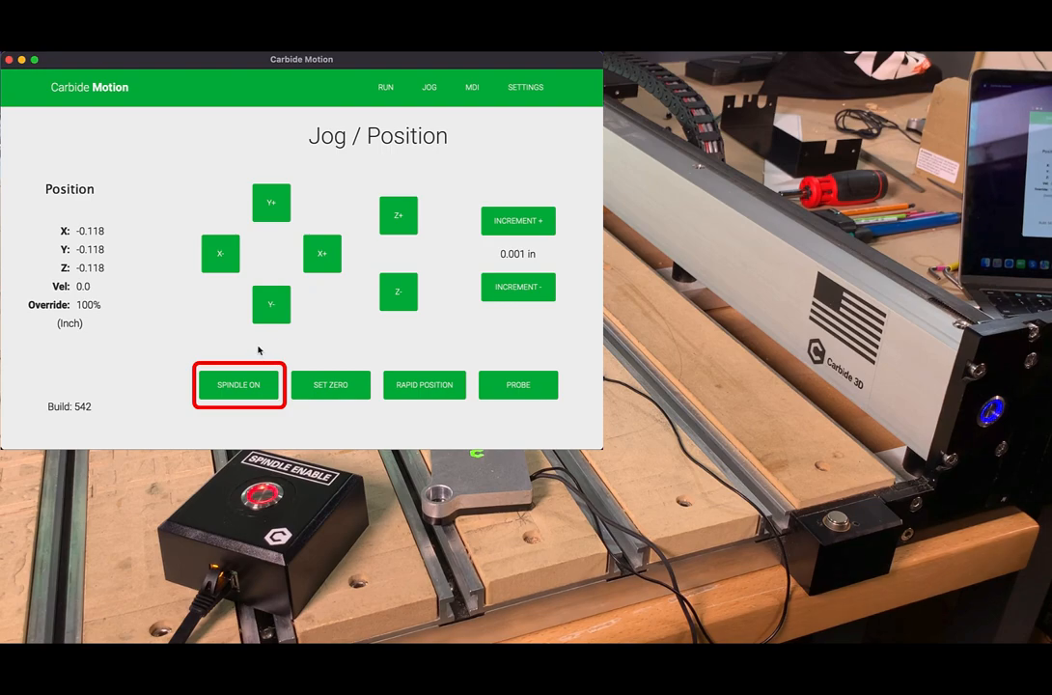